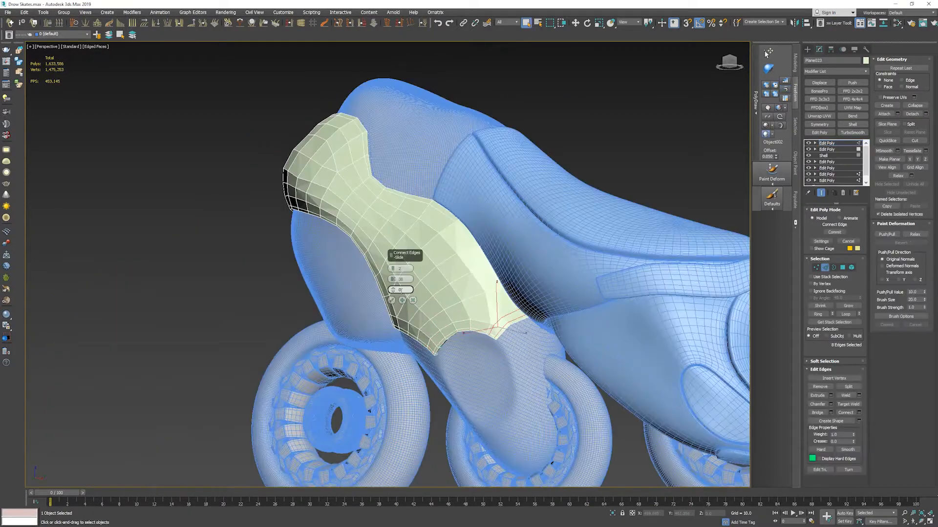
- Show the VRaySpecular pass document of the armored archer in place of the composite
left_click(835, 142)
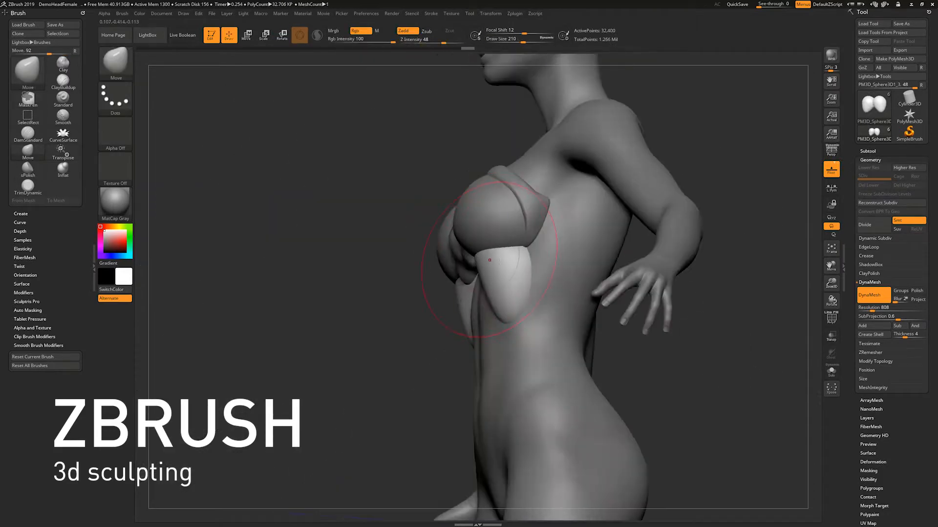
left_click_drag(484, 251, 484, 263)
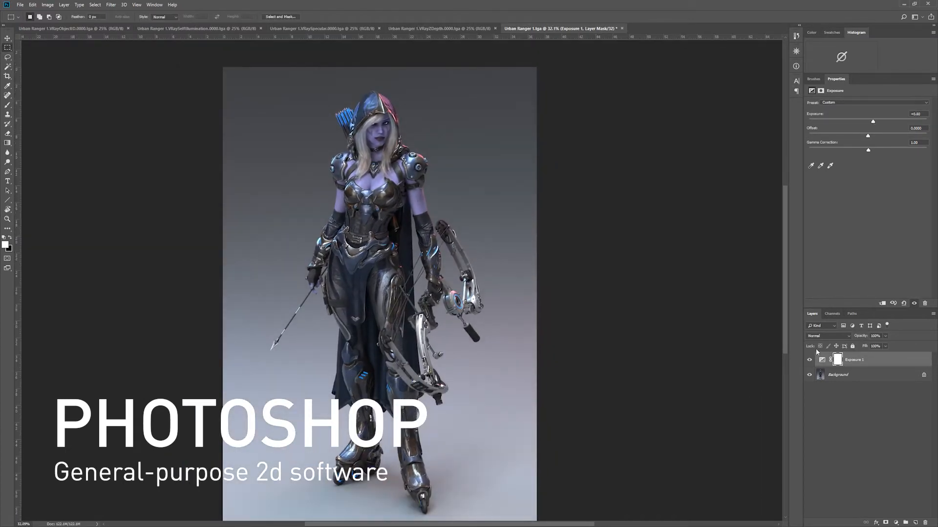
left_click(318, 27)
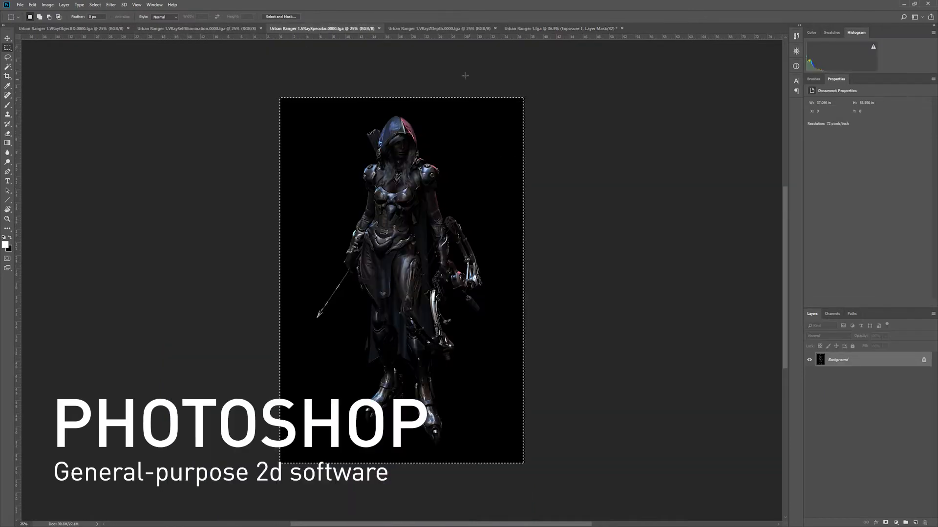
left_click(560, 28)
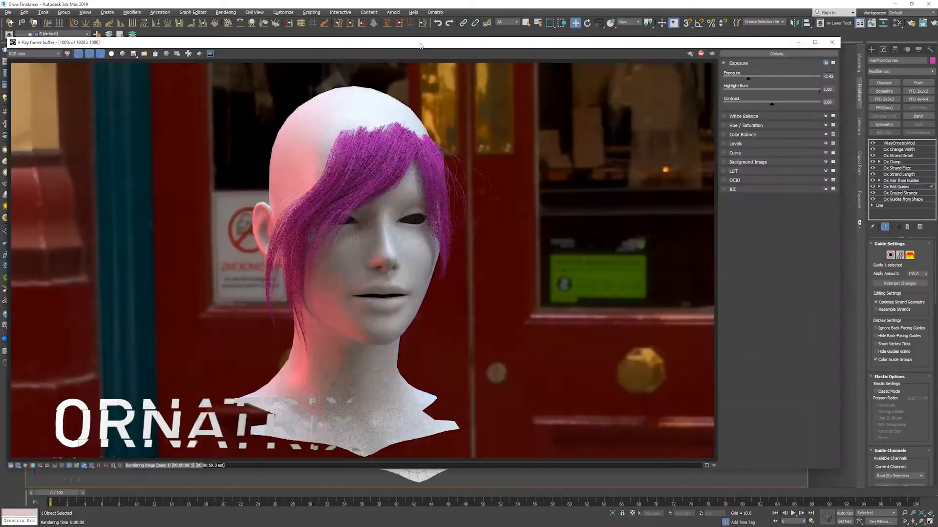
left_click(829, 42)
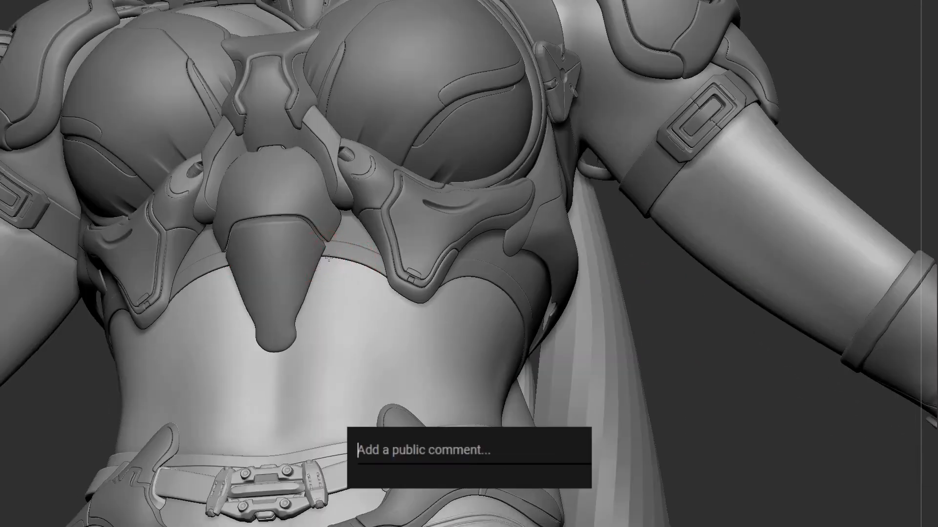
type("I love this vi")
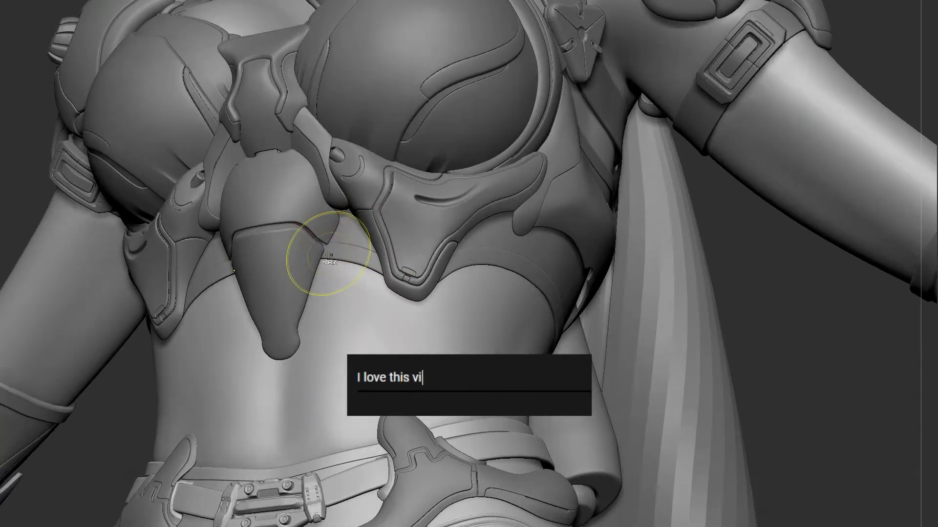